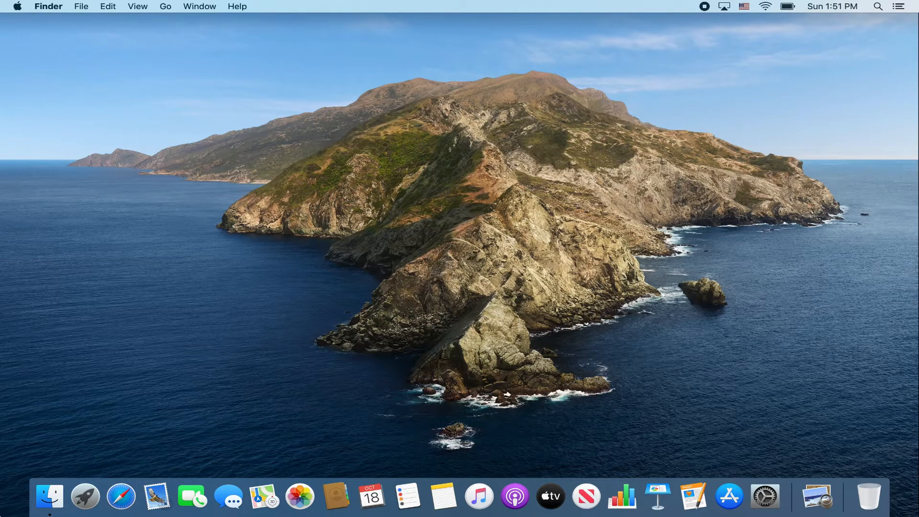
Launch Safari from the Dock and make its window full screen.
{"action": "left_click", "coordinate": [122, 497]}
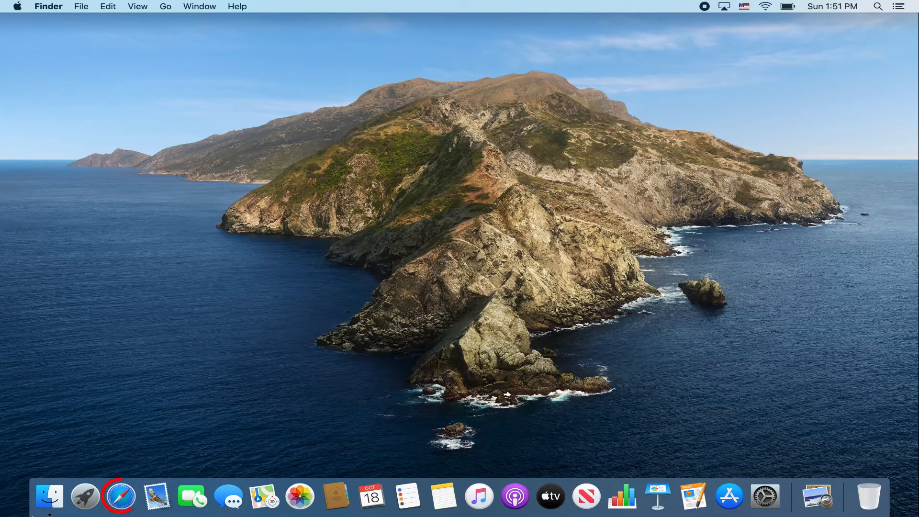
{"action": "left_click", "coordinate": [120, 496]}
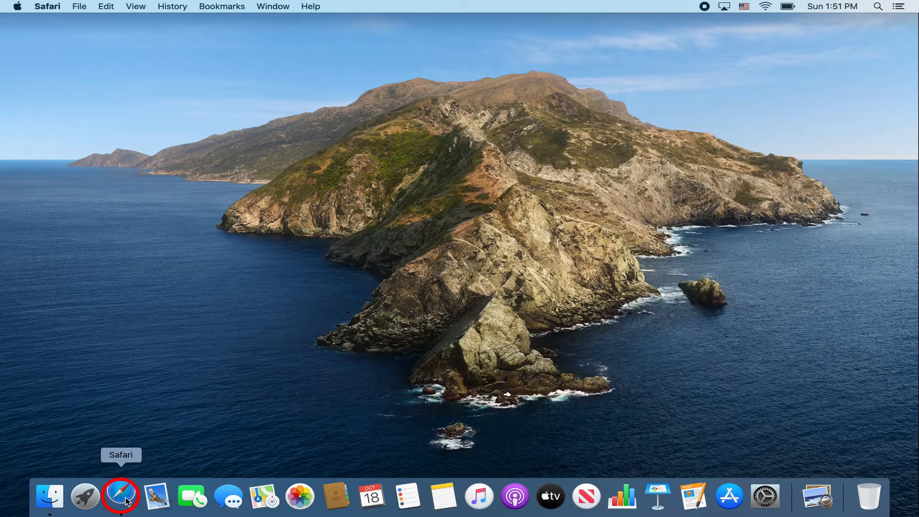
{"action": "left_click", "coordinate": [121, 495]}
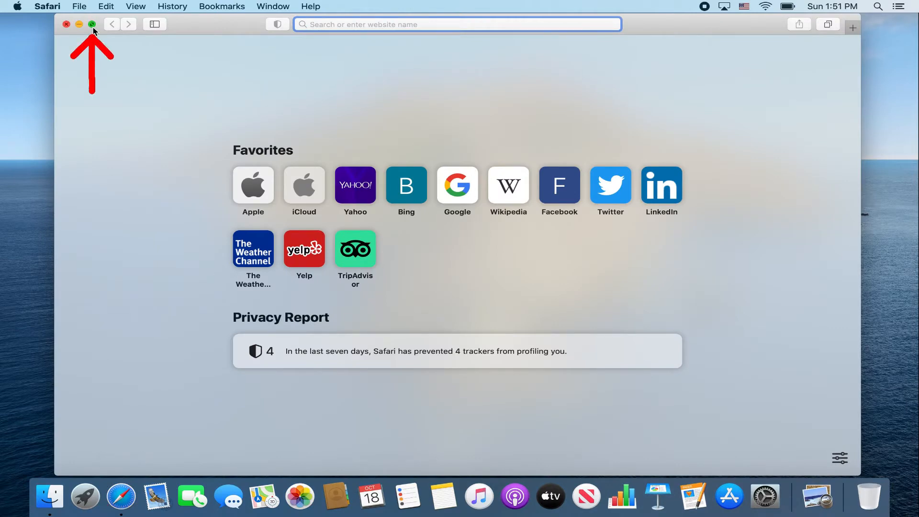
{"action": "left_click", "coordinate": [91, 24]}
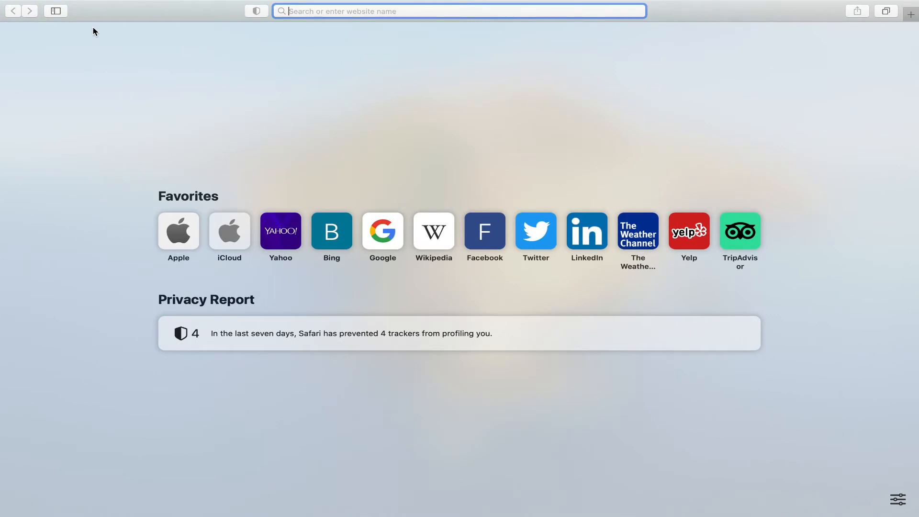
Go to zoom.us and start downloading the Zoom Client for Meetings from the Download Center.
{"action": "type", "text": "zoom.us"}
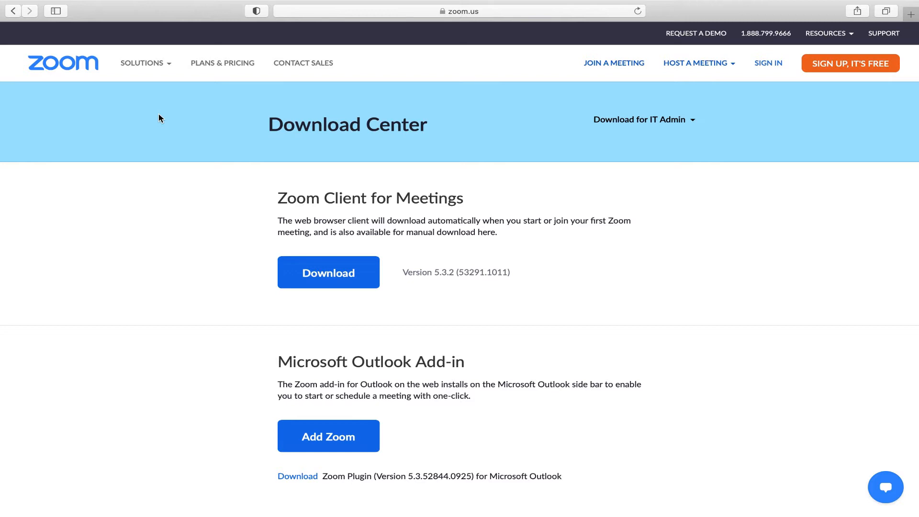
{"action": "left_click", "coordinate": [328, 272]}
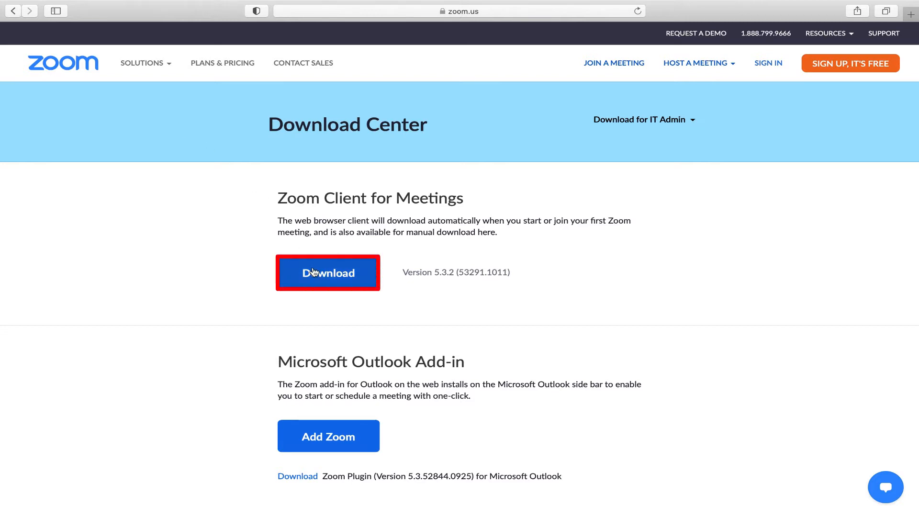
{"action": "left_click", "coordinate": [328, 273]}
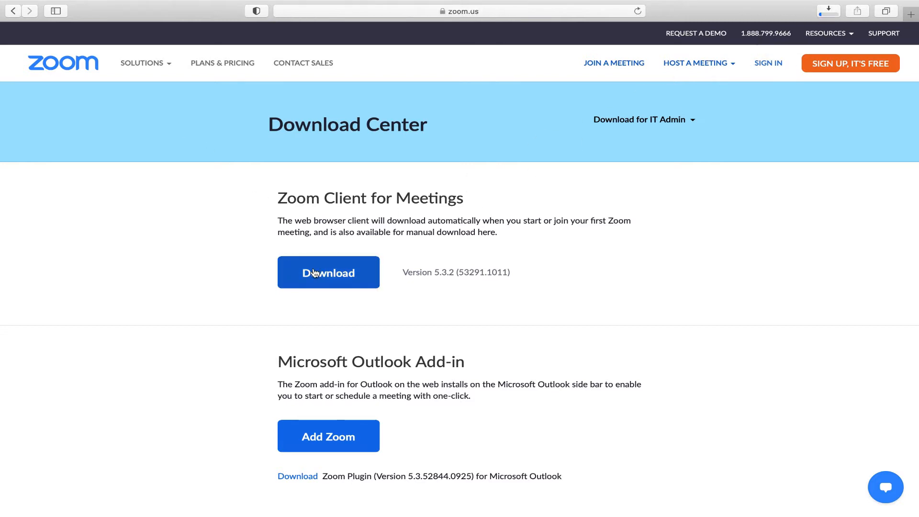
{"action": "left_click", "coordinate": [329, 272]}
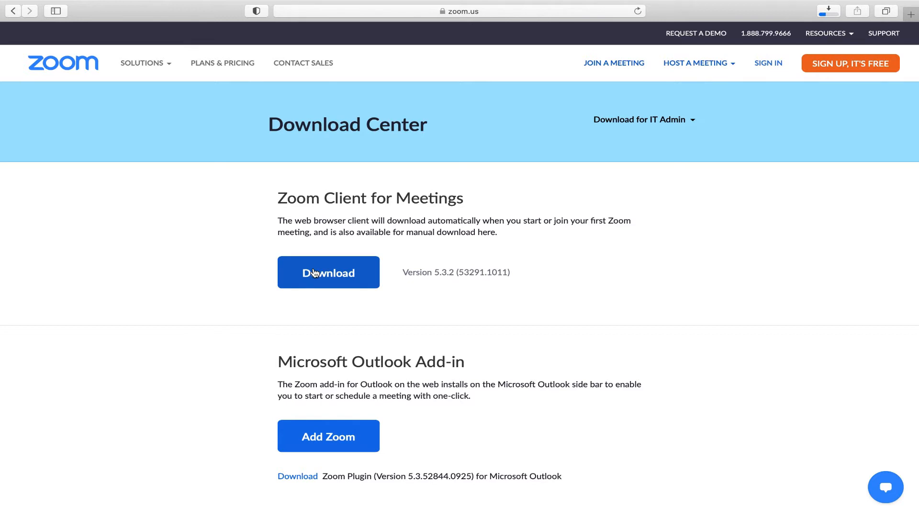
{"action": "left_click", "coordinate": [328, 272]}
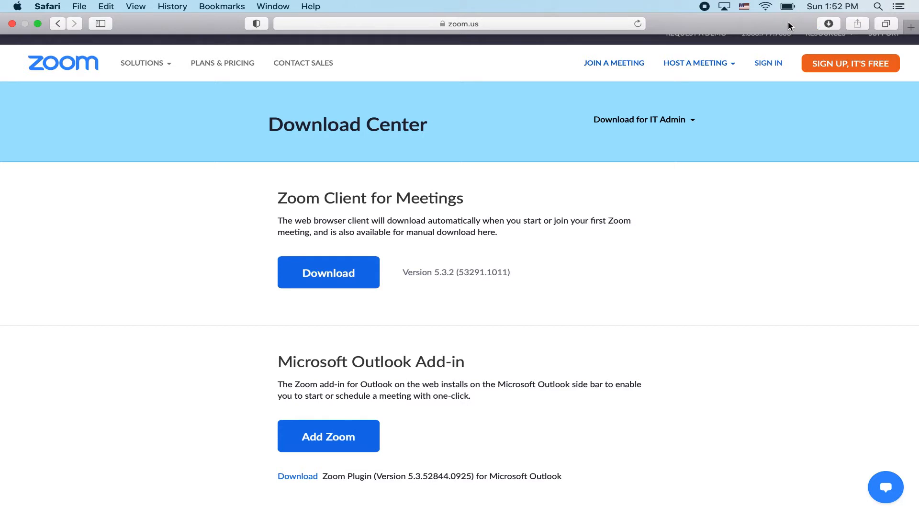
{"action": "left_click", "coordinate": [828, 23]}
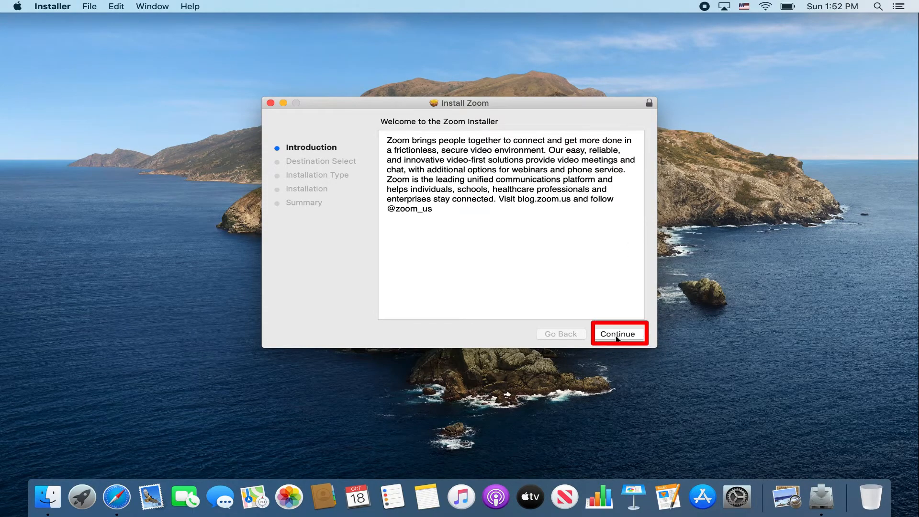
Run the standard Zoom installation on Macintosh HD, authorizing with the admin password, and close the installer.
{"action": "left_click", "coordinate": [618, 333]}
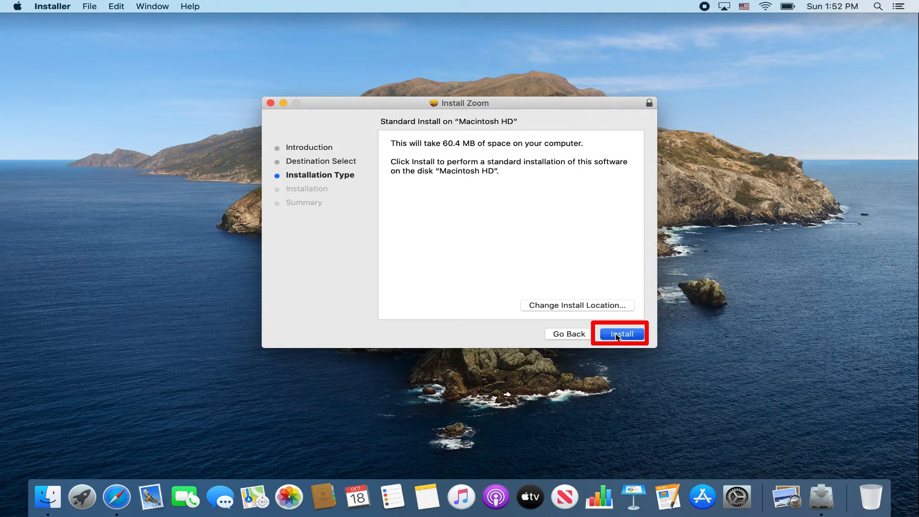
{"action": "left_click", "coordinate": [619, 333]}
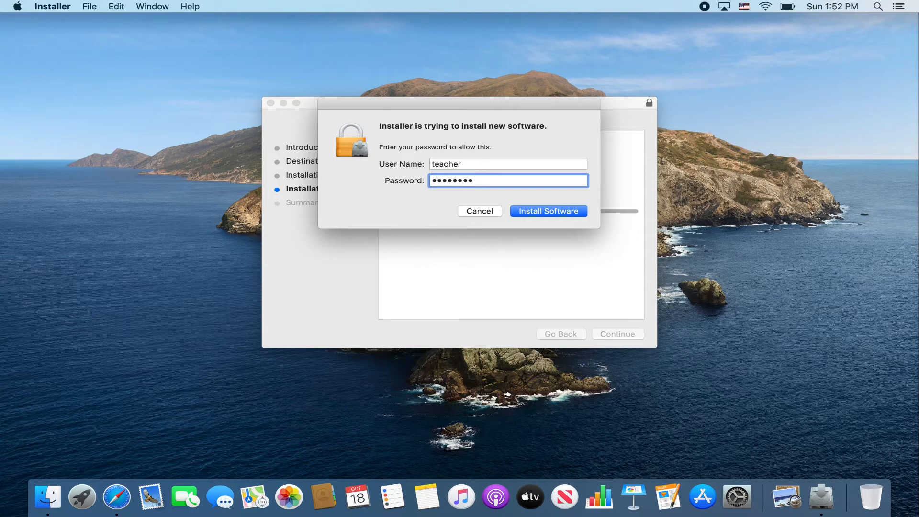
{"action": "left_click", "coordinate": [547, 210]}
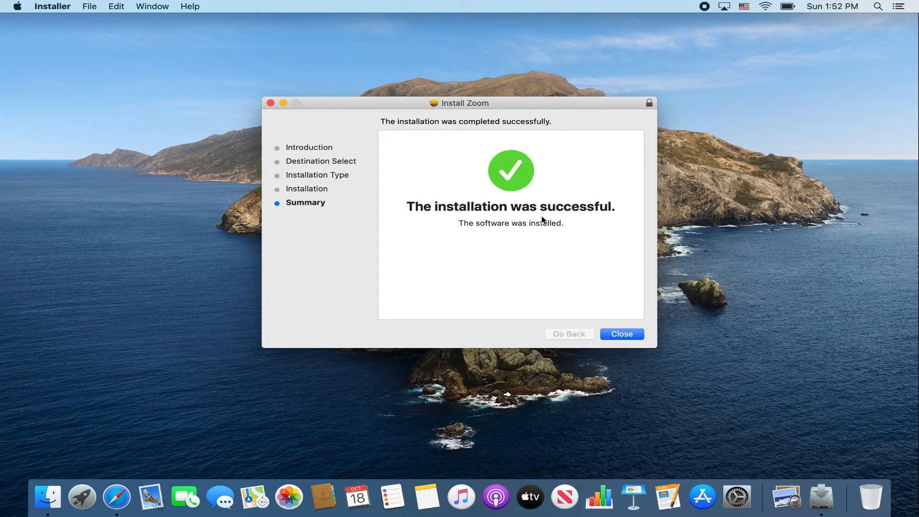
{"action": "left_click", "coordinate": [621, 333]}
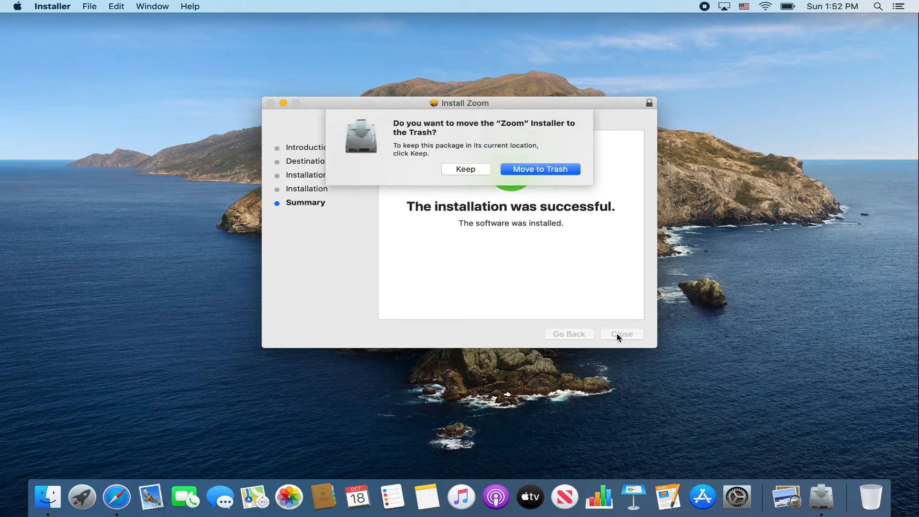
{"action": "mouse_move", "coordinate": [479, 261]}
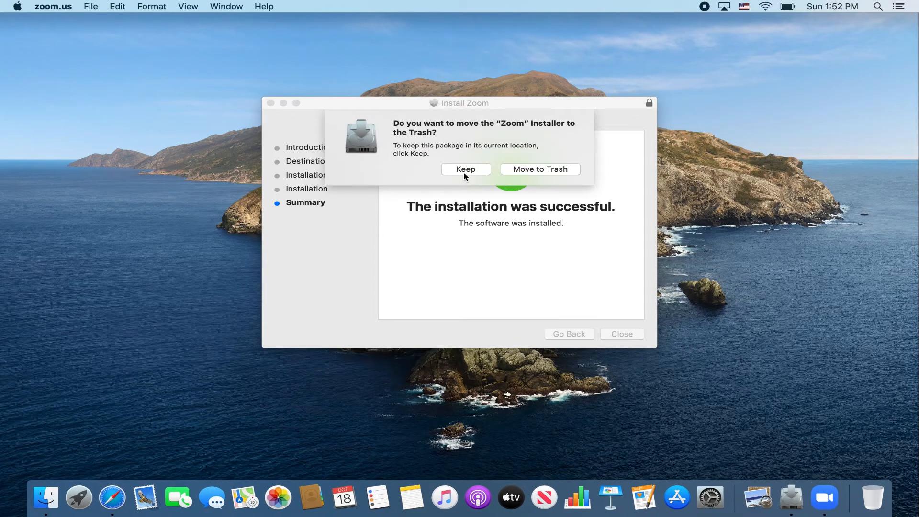
Keep the installer package and bring up Zoom's Sign In page with its login options.
{"action": "left_click", "coordinate": [465, 169]}
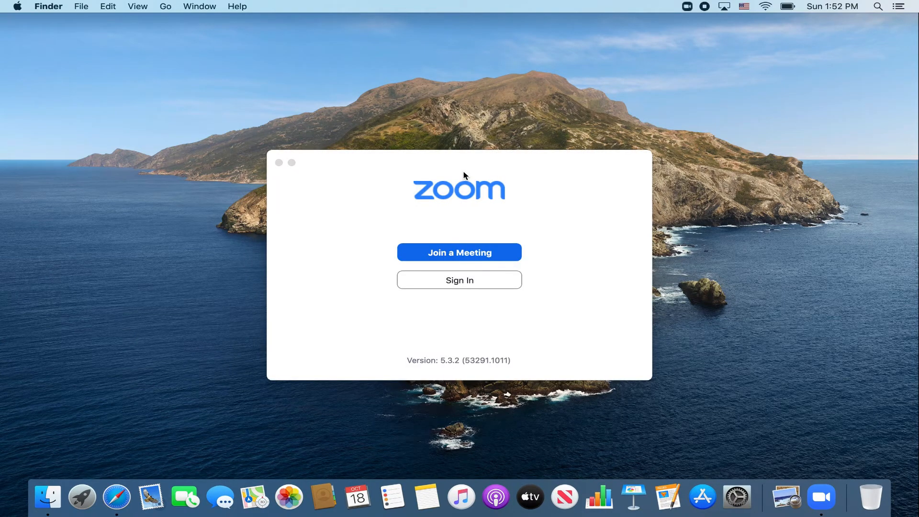
{"action": "left_click", "coordinate": [458, 279]}
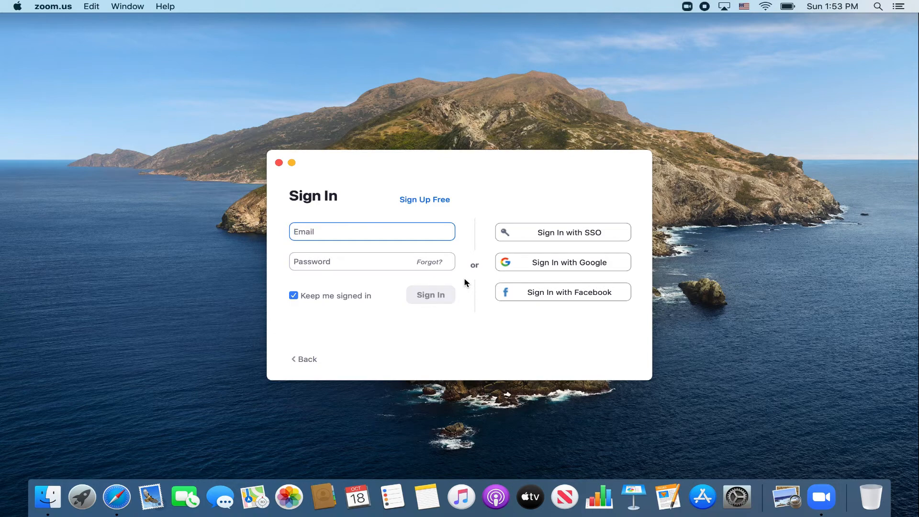
{"action": "left_click", "coordinate": [371, 232]}
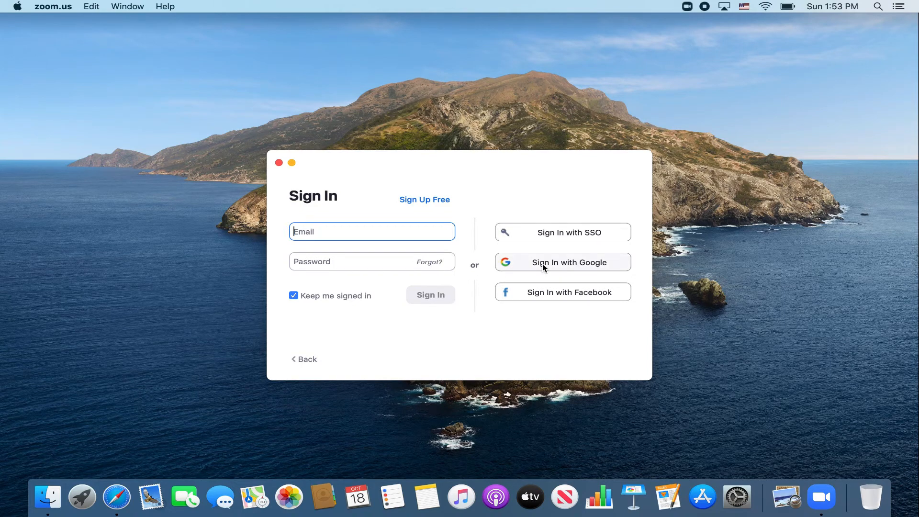
Sign in with Google using the k12 email address and its password.
{"action": "left_click", "coordinate": [561, 262]}
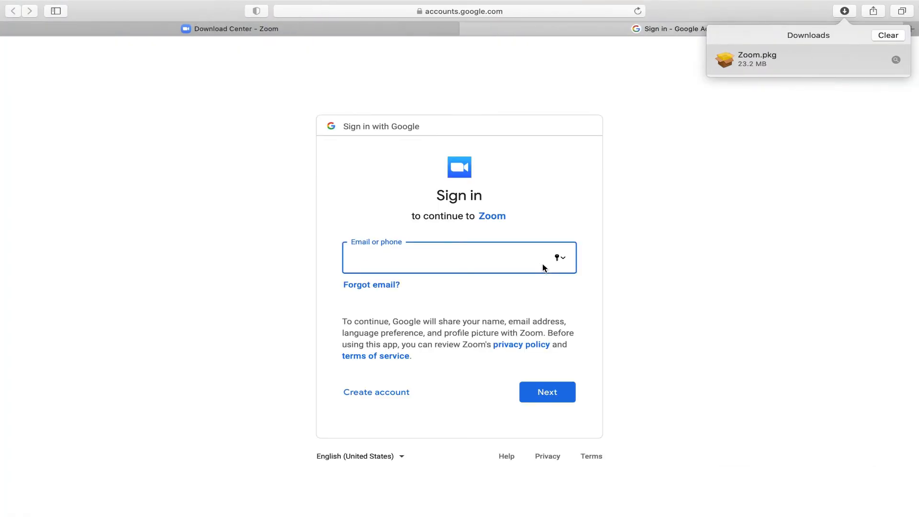
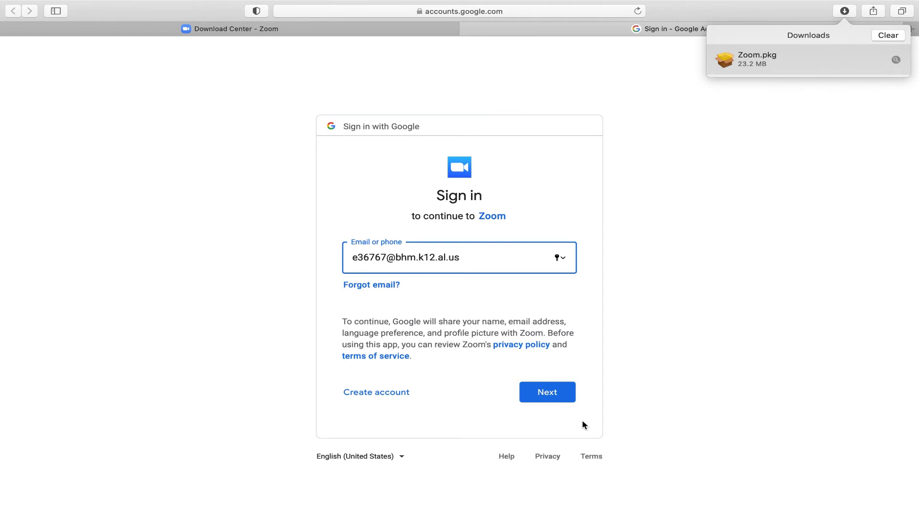
{"action": "left_click", "coordinate": [546, 391]}
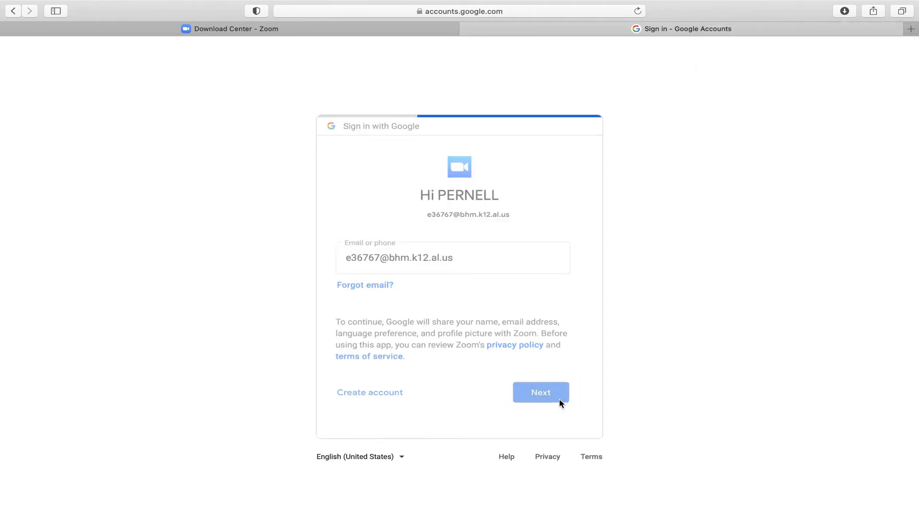
{"action": "left_click", "coordinate": [539, 393]}
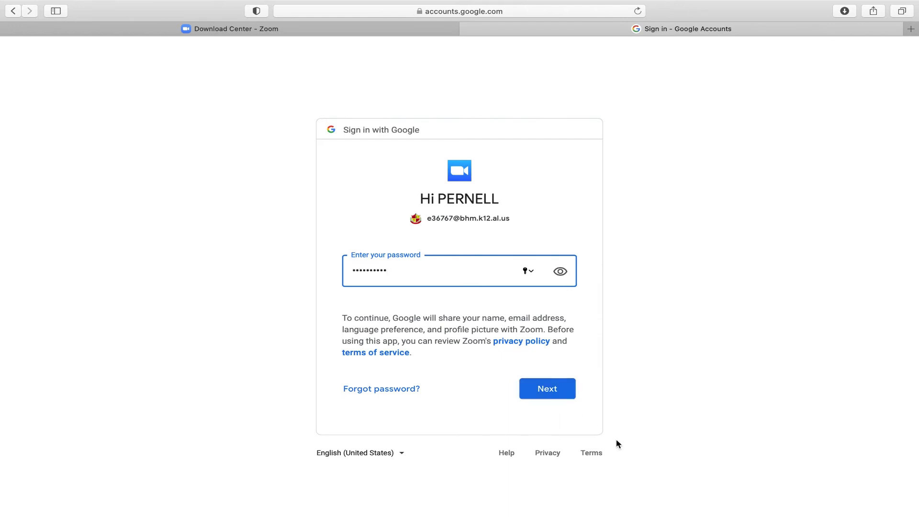
{"action": "left_click", "coordinate": [546, 387]}
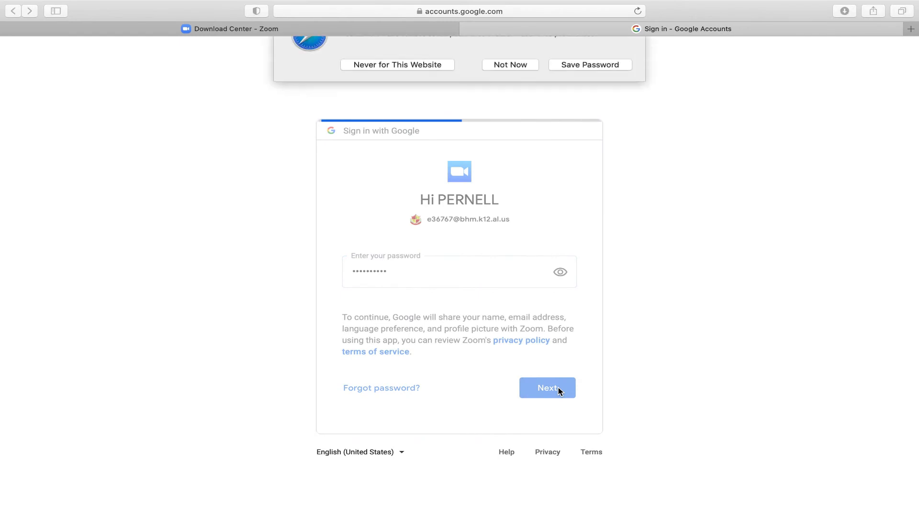
{"action": "left_click", "coordinate": [547, 387]}
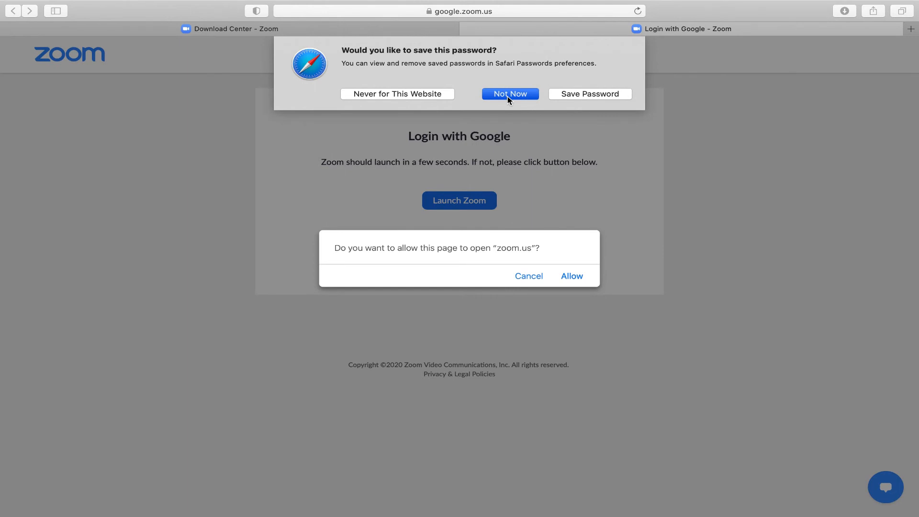
Decline saving the password and allow Safari to hand off to the signed-in Zoom app.
{"action": "left_click", "coordinate": [509, 94]}
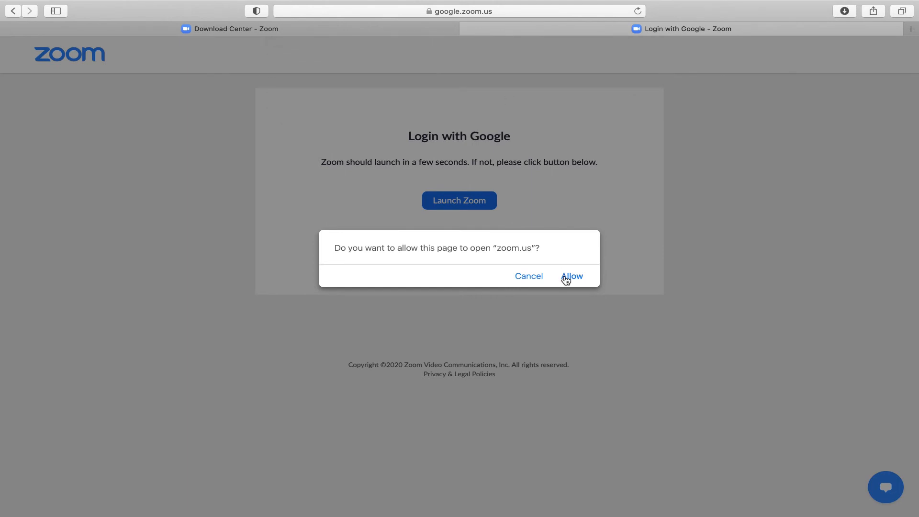
{"action": "left_click", "coordinate": [571, 276]}
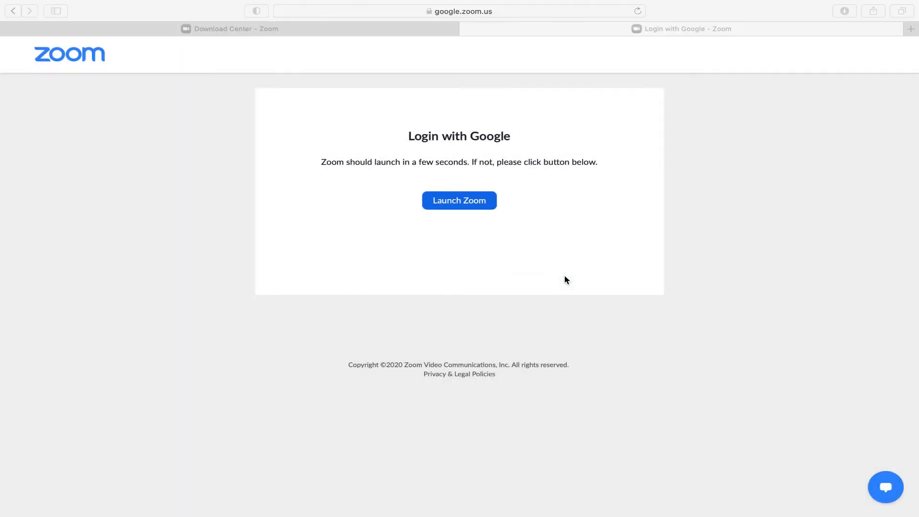
{"action": "left_click", "coordinate": [459, 200]}
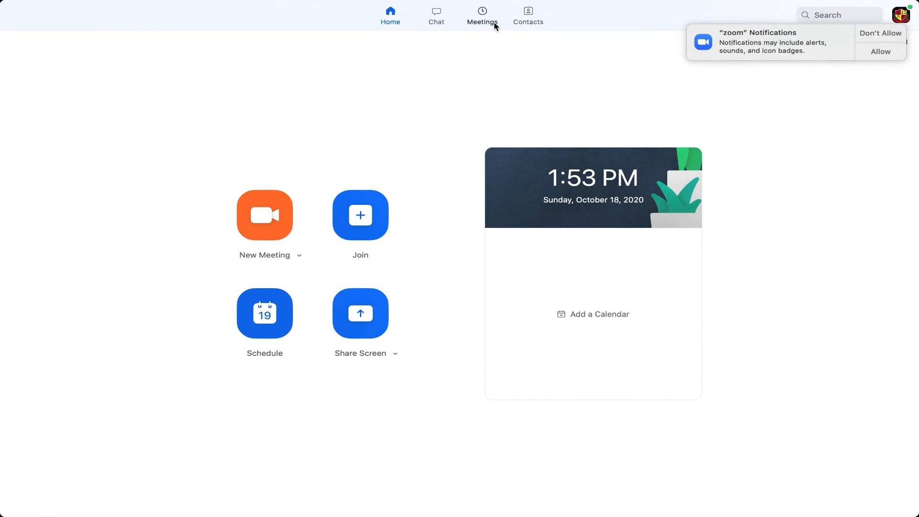
Switch to the Meetings tab to list the upcoming scheduled meetings.
{"action": "left_click", "coordinate": [481, 15]}
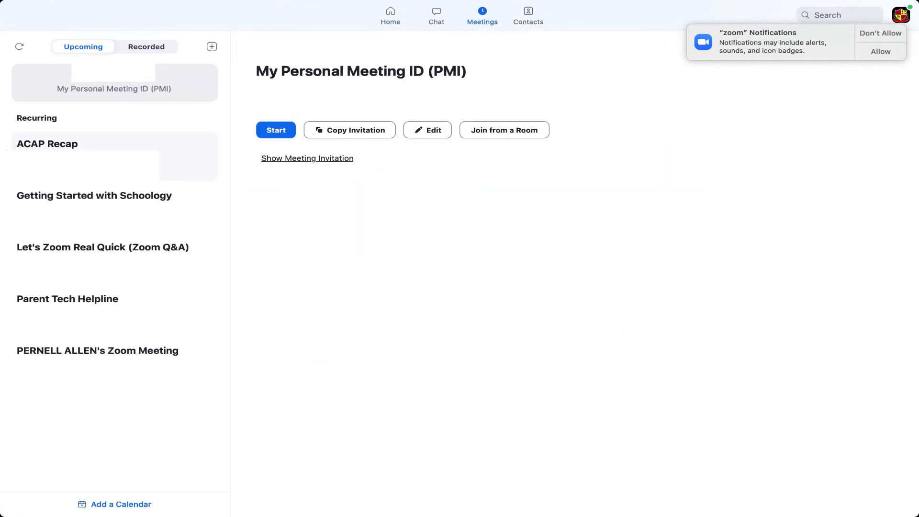